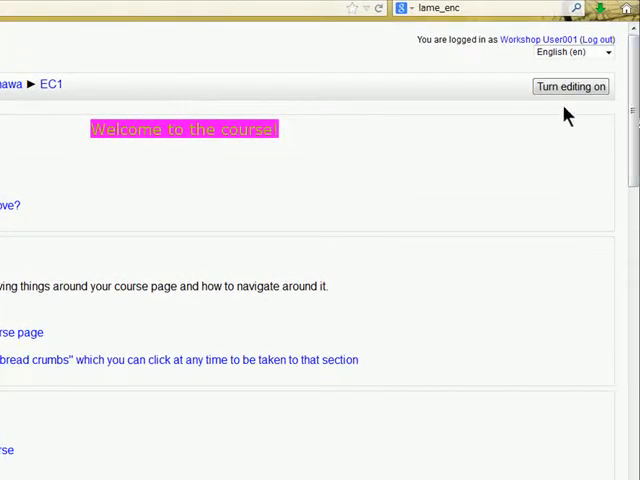
mouse_move(540, 135)
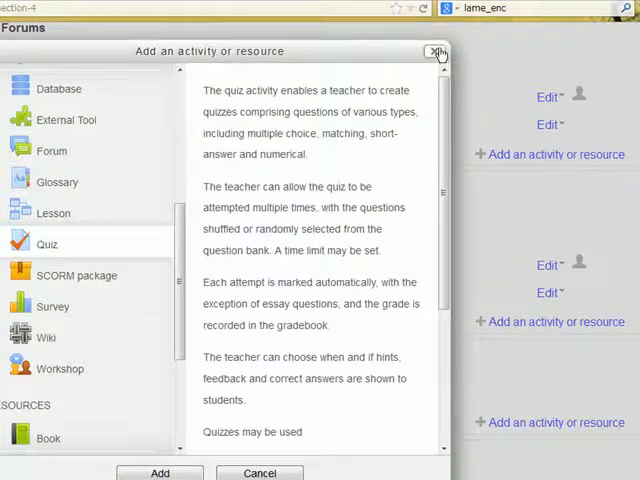
Dismiss the chooser, then add a new activity to the Quizzes section.
left_click(436, 51)
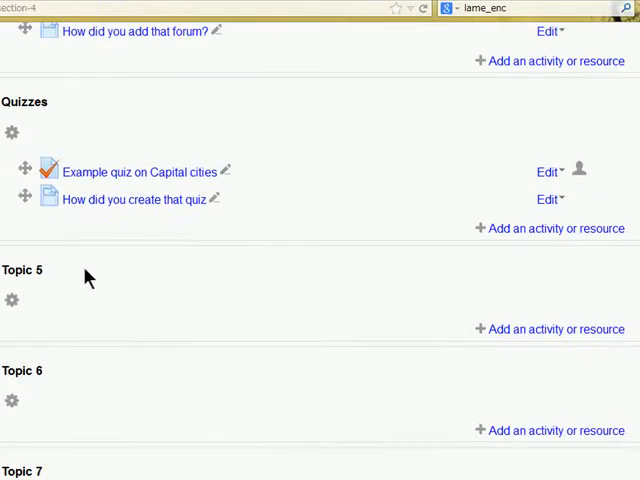
left_click(556, 228)
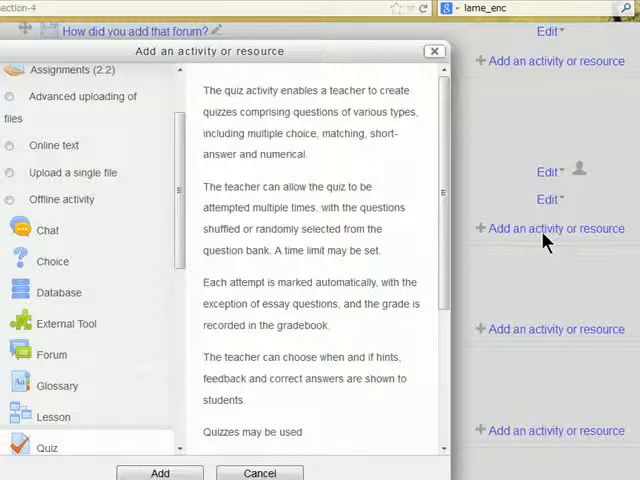
scroll("down", 3)
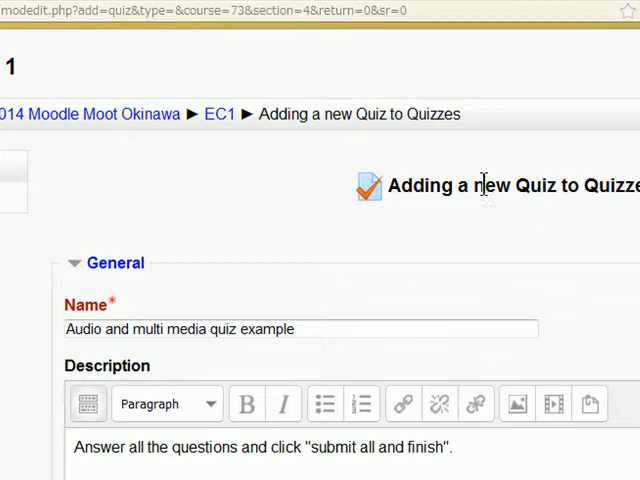
mouse_move(585, 220)
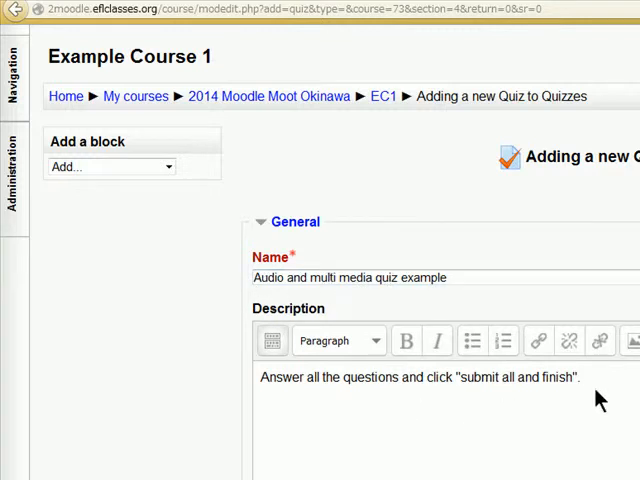
Save the 'Audio and multi media quiz example' quiz and display its page.
scroll("down", 3)
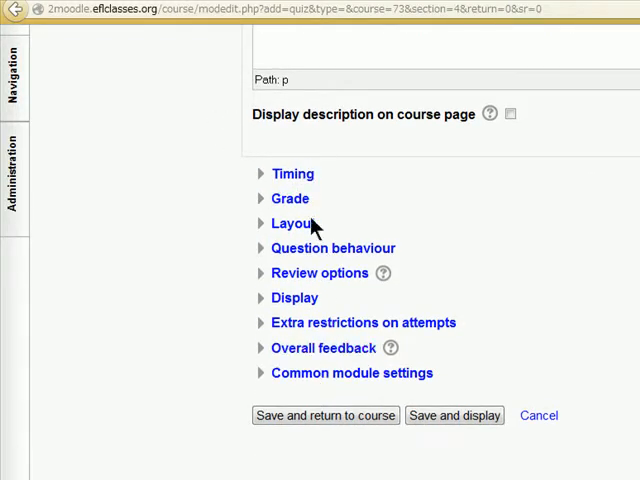
mouse_move(322, 449)
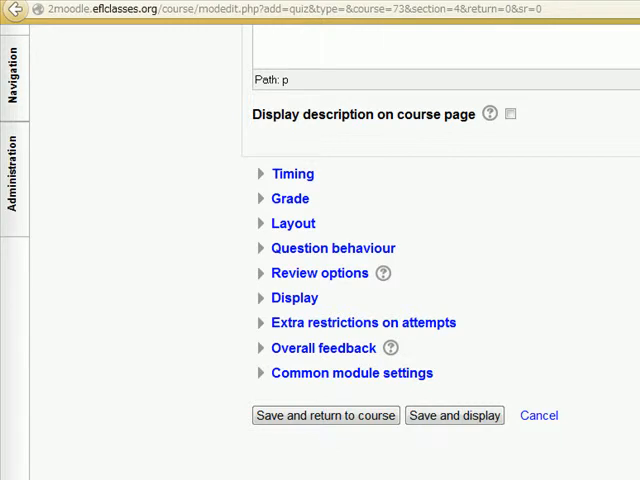
mouse_move(454, 415)
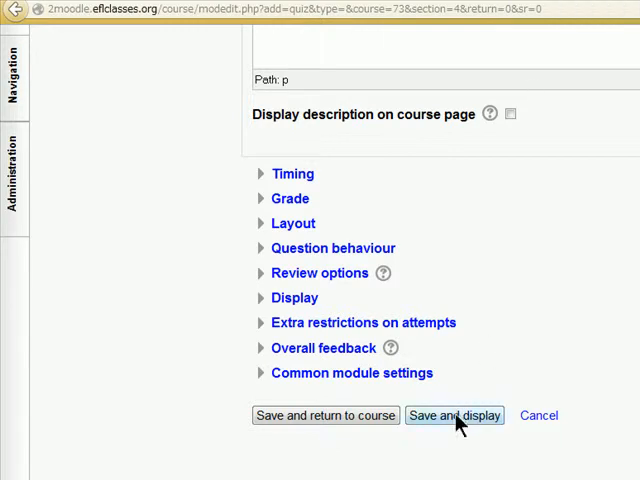
left_click(456, 415)
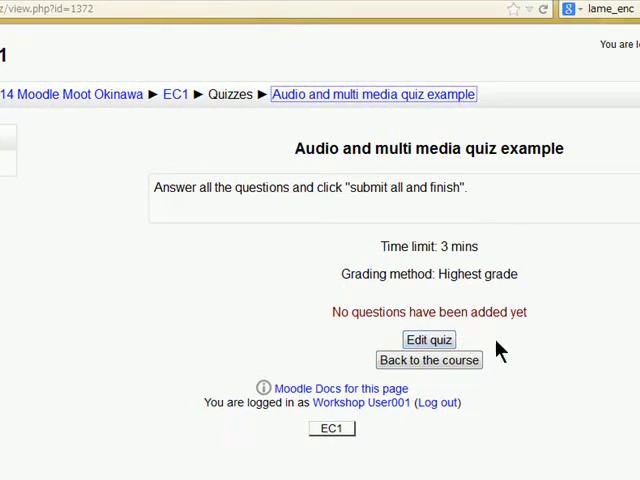
mouse_move(421, 343)
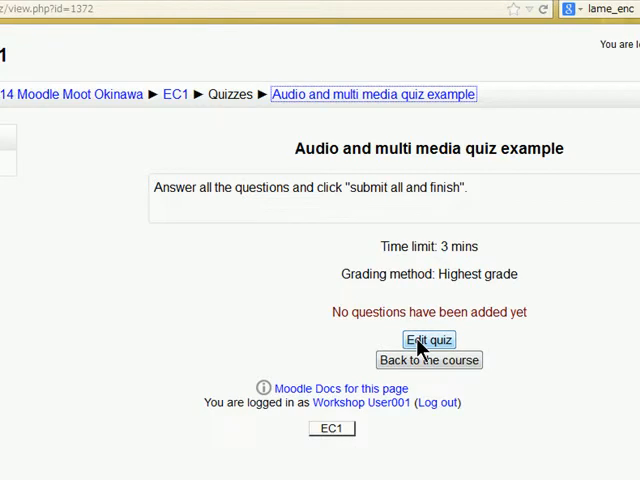
Edit the quiz and choose Multiple choice as the new question type.
left_click(428, 340)
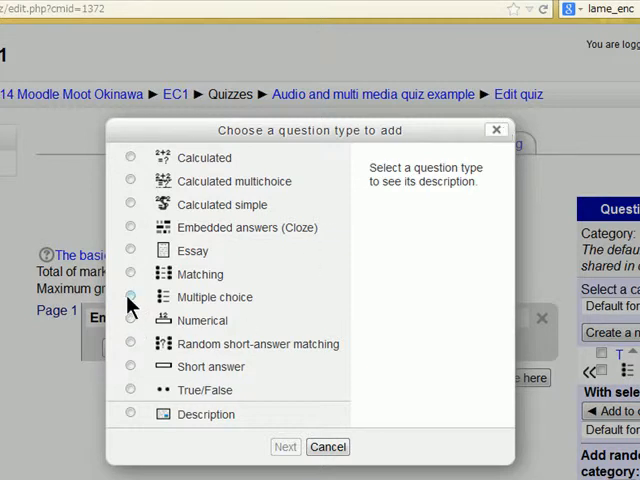
left_click(130, 297)
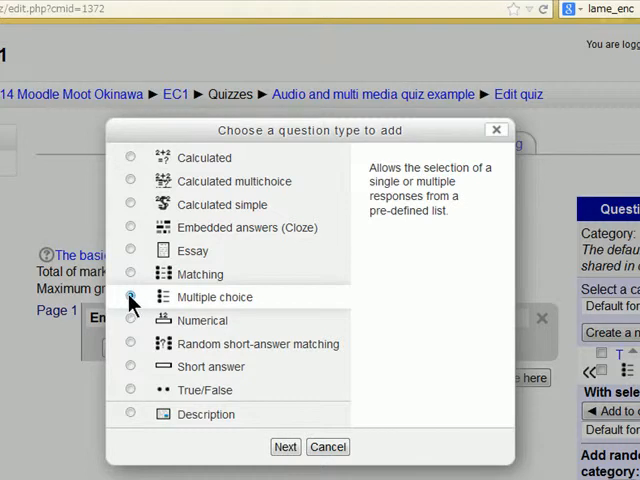
left_click(130, 297)
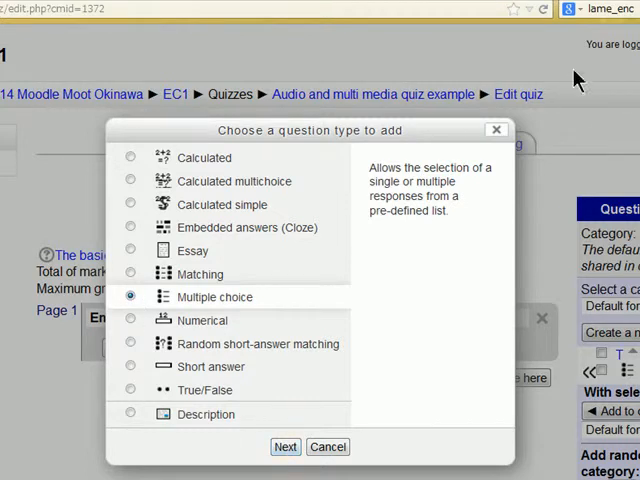
left_click(285, 446)
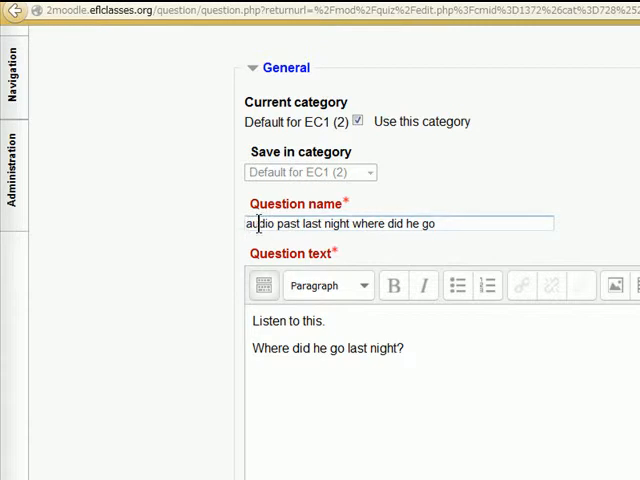
Enter the question name 'audio past last night where did he go' and its prompt.
left_click(448, 223)
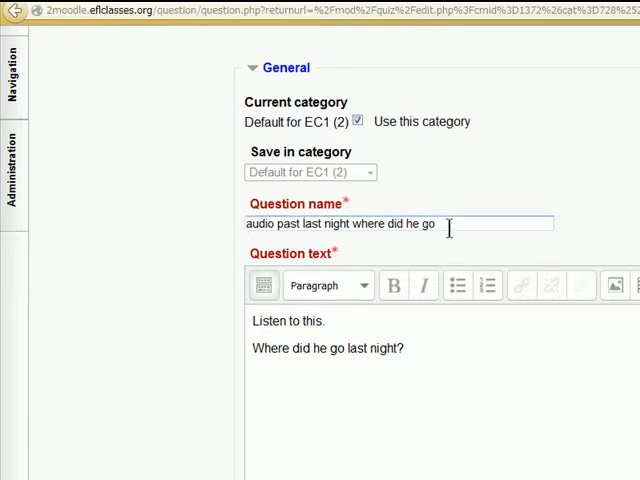
left_click(340, 324)
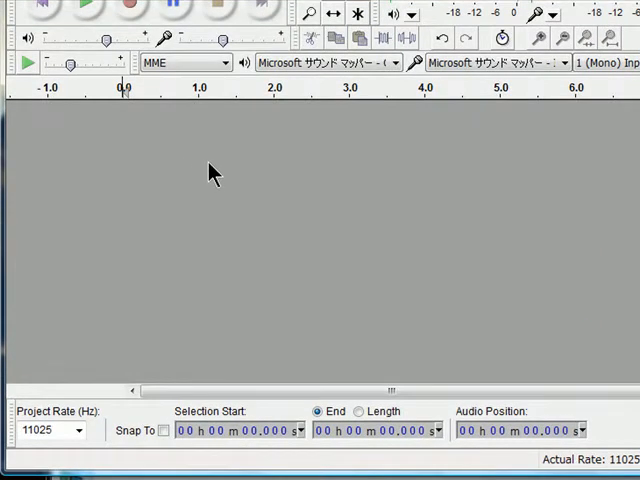
mouse_move(130, 10)
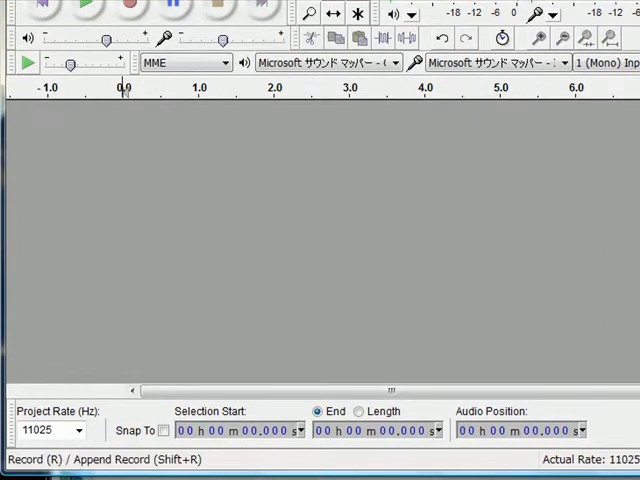
mouse_move(131, 8)
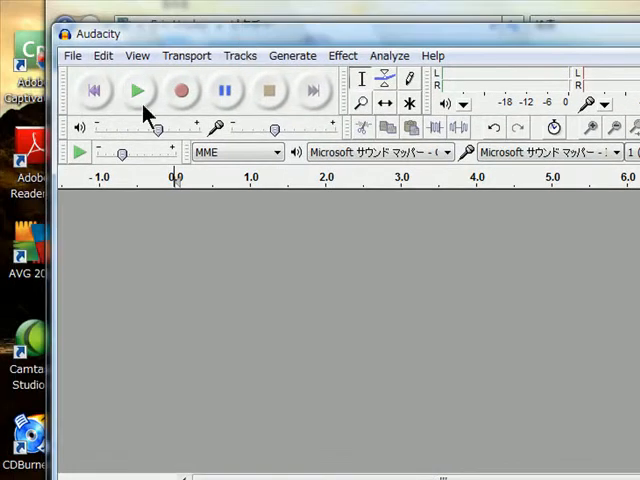
Record a roughly 14-second spoken prompt in Audacity, then stop recording.
left_click(179, 91)
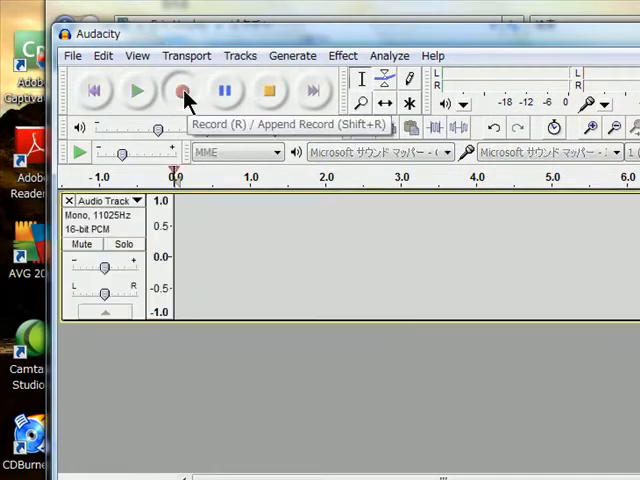
left_click(178, 91)
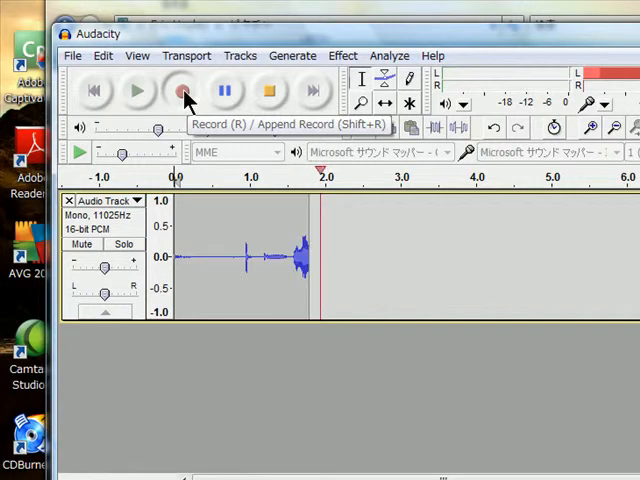
left_click(180, 91)
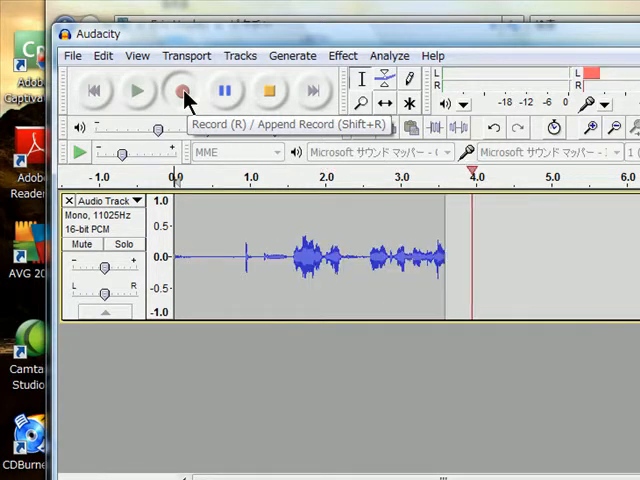
left_click(176, 91)
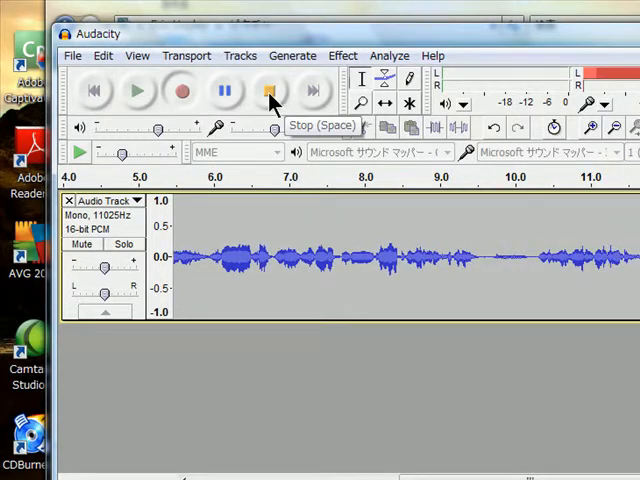
left_click(268, 91)
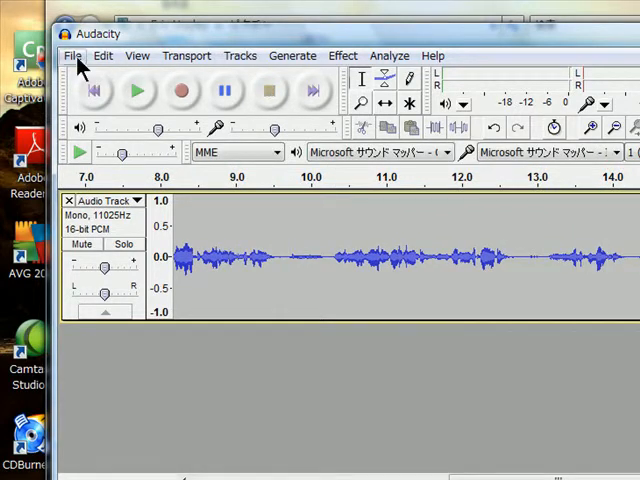
Export the recording as MP3 file 'dinner', accepting empty metadata.
left_click(72, 55)
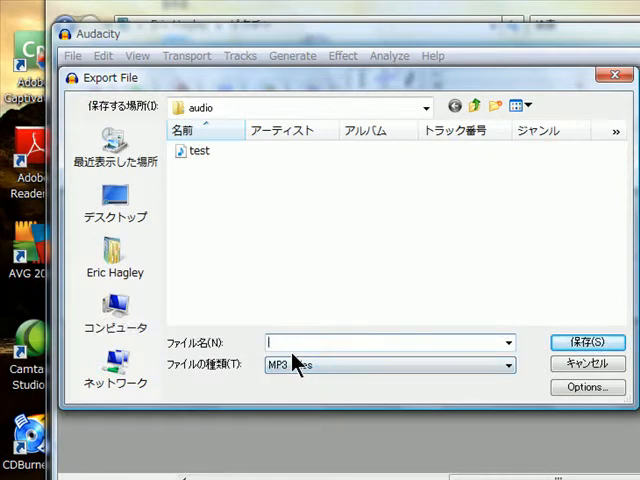
type("dinner")
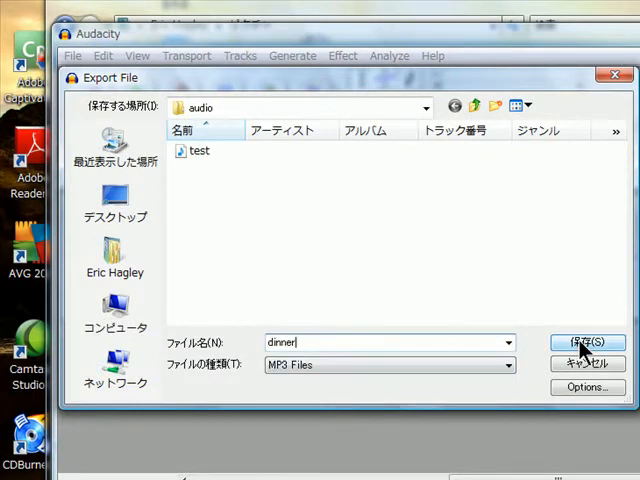
left_click(586, 343)
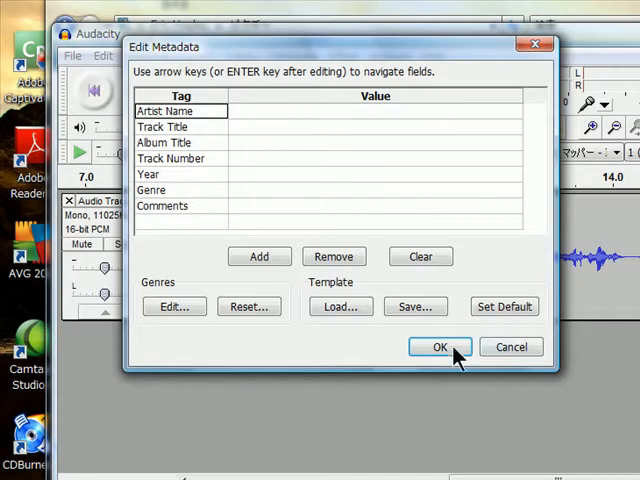
left_click(439, 347)
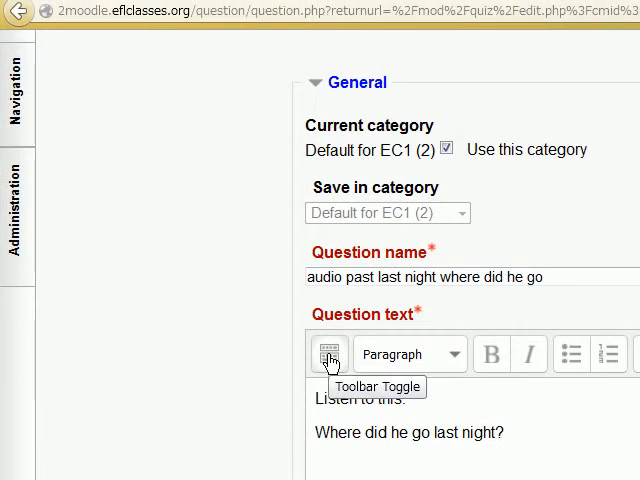
Show the full question text toolbar and open the insert link dialog.
left_click(329, 354)
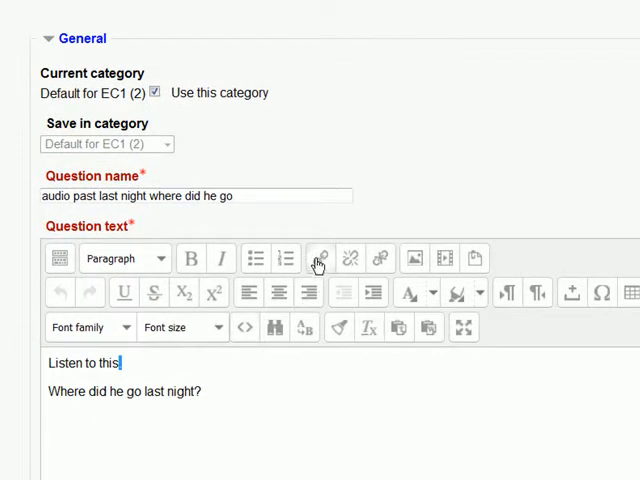
left_click(320, 258)
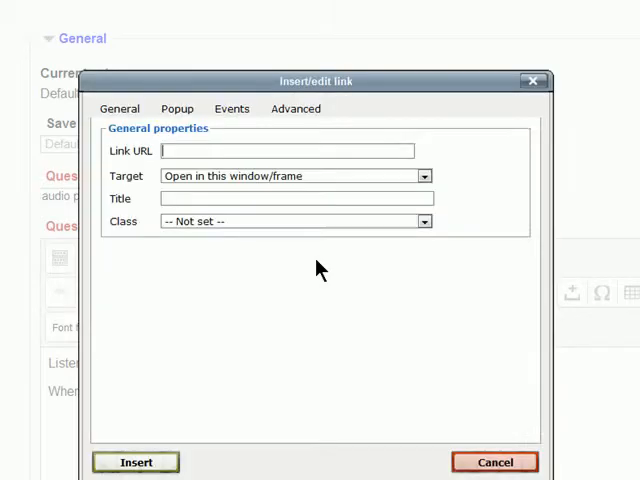
Upload the dinner recording and insert it as a link after 'Listen to this'.
left_click(287, 150)
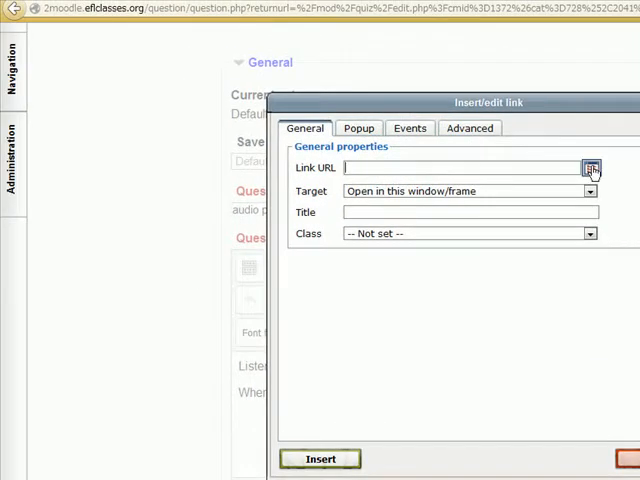
mouse_move(594, 172)
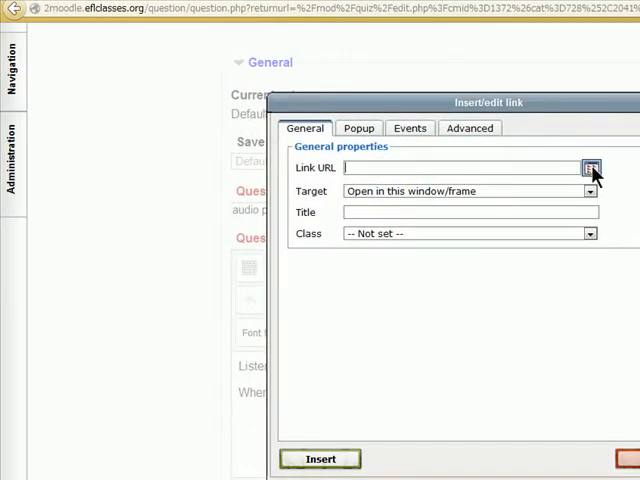
left_click(589, 167)
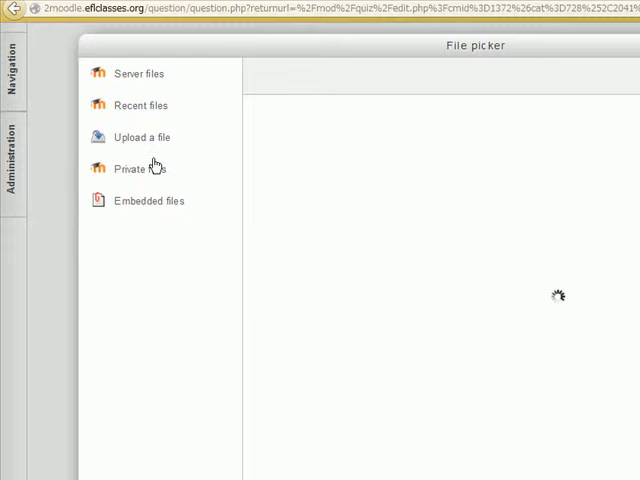
left_click(141, 137)
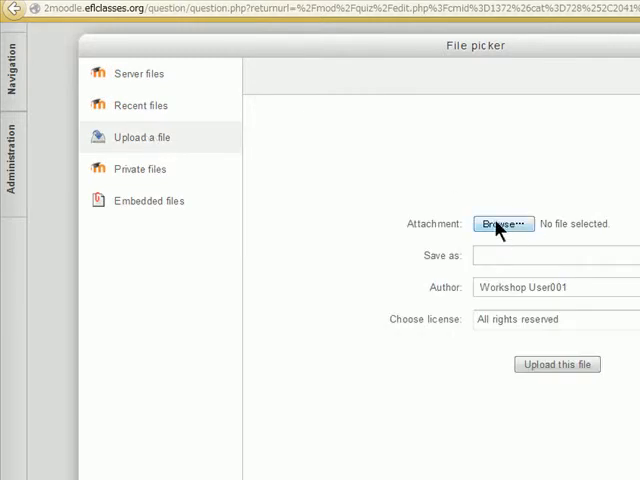
mouse_move(507, 228)
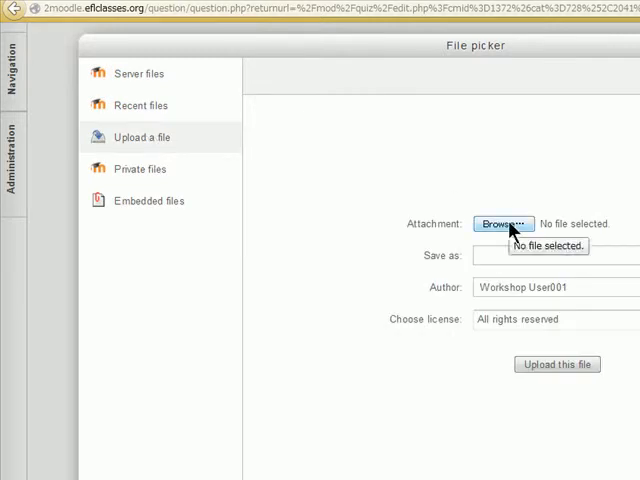
left_click(503, 223)
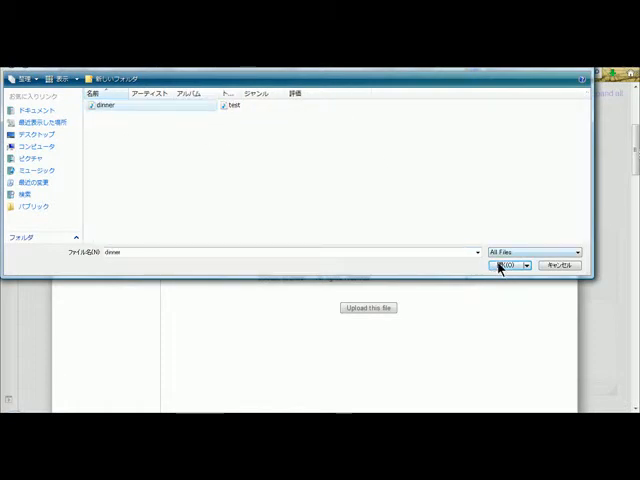
left_click(506, 265)
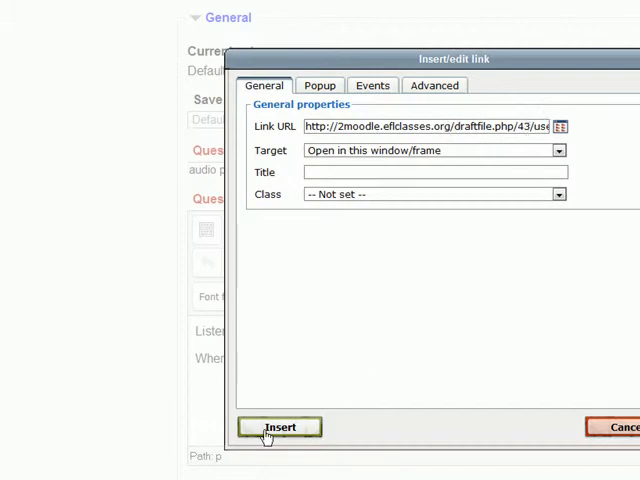
left_click(280, 426)
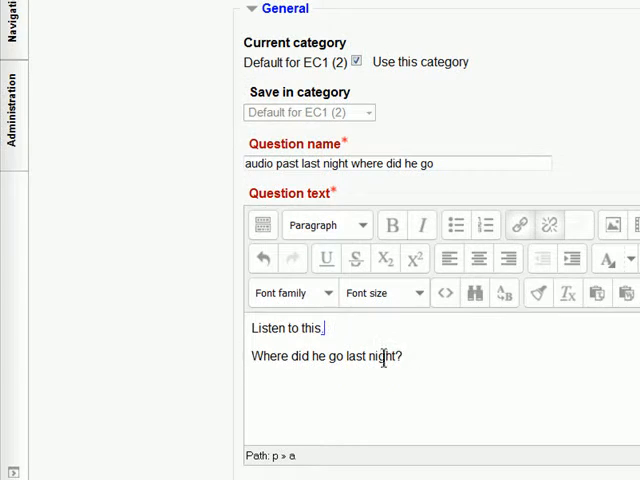
scroll("down", 3)
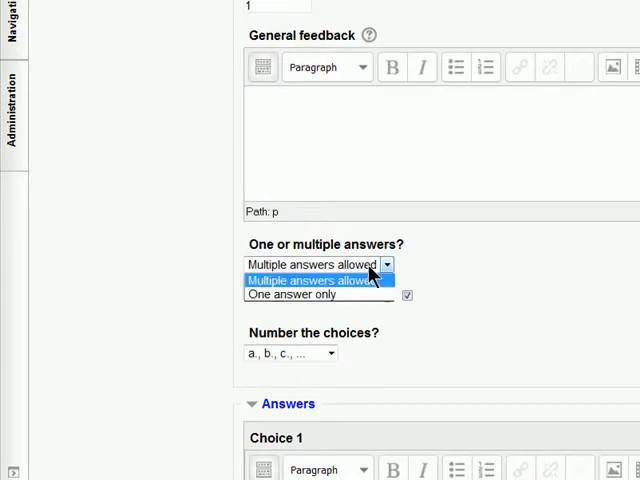
mouse_move(430, 272)
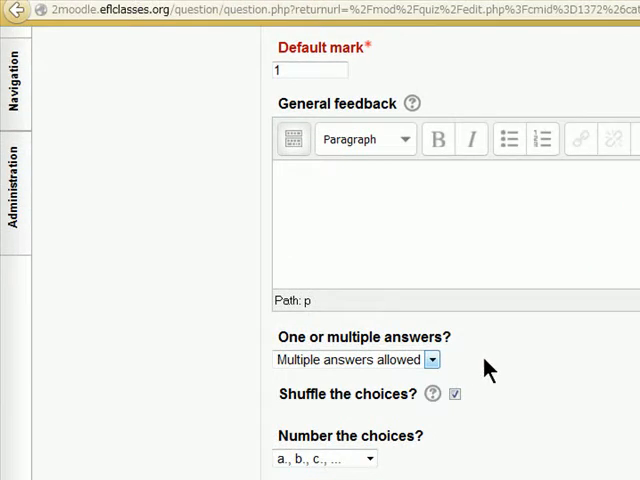
scroll("down", 3)
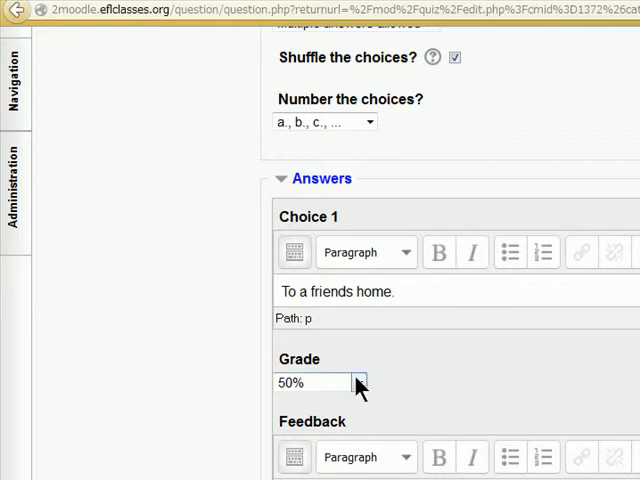
scroll("down", 3)
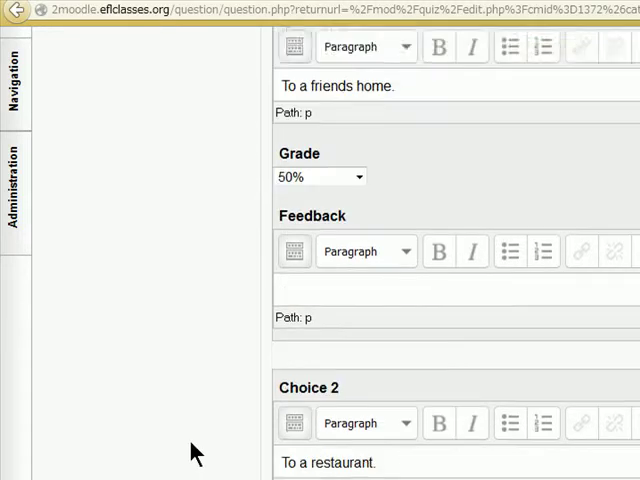
scroll("down", 3)
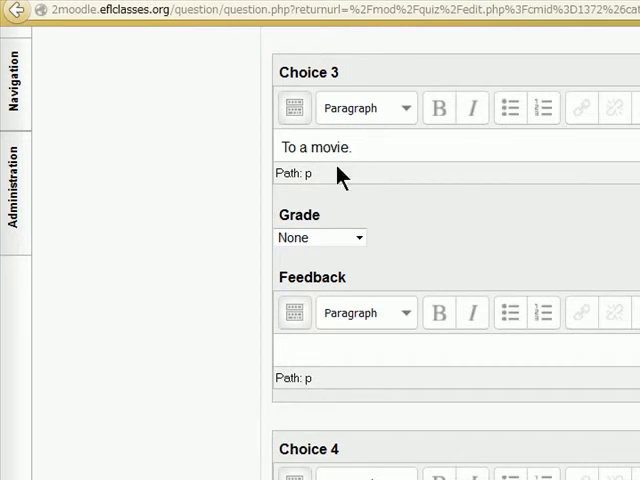
scroll("down", 3)
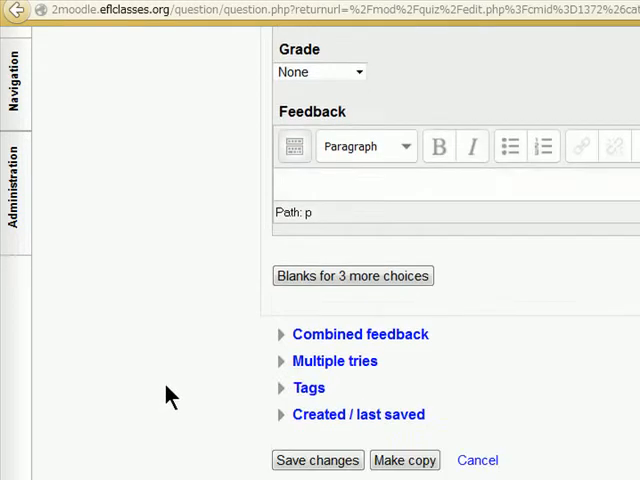
left_click(317, 460)
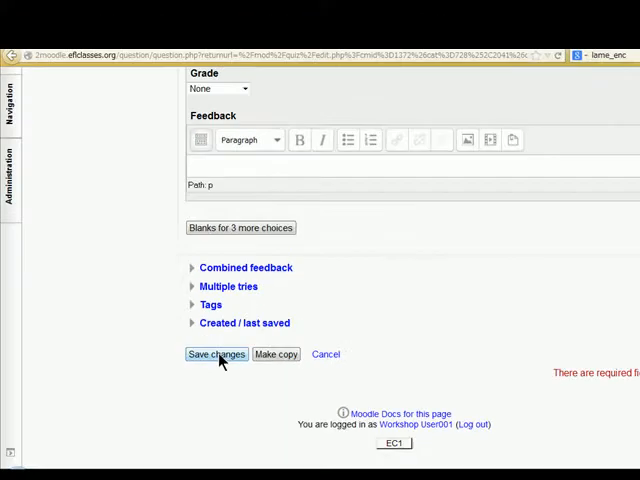
Save the audio question, then preview it and play its sound clip.
left_click(216, 354)
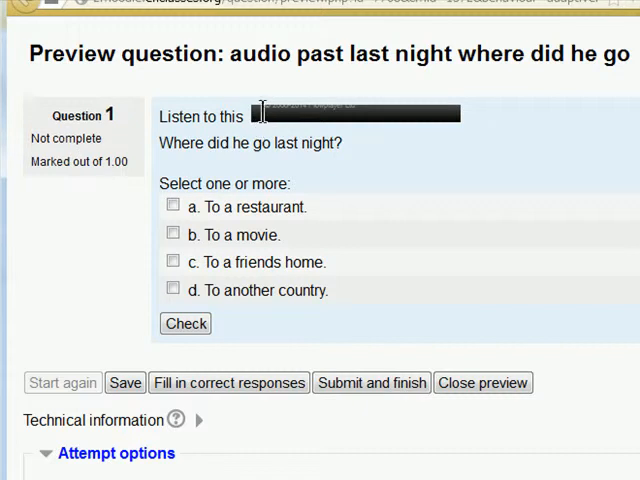
left_click(266, 116)
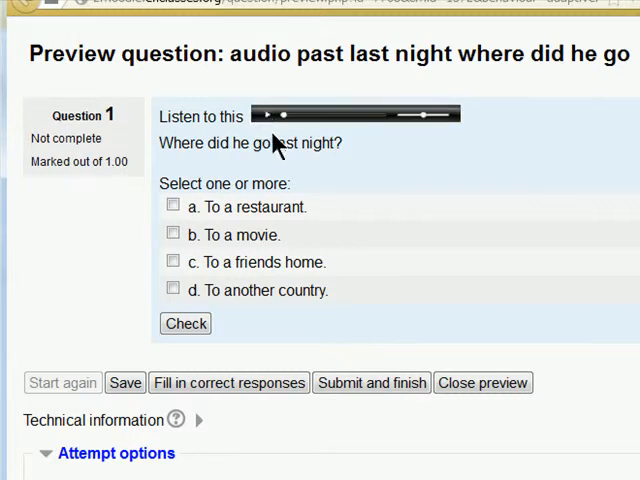
left_click(271, 114)
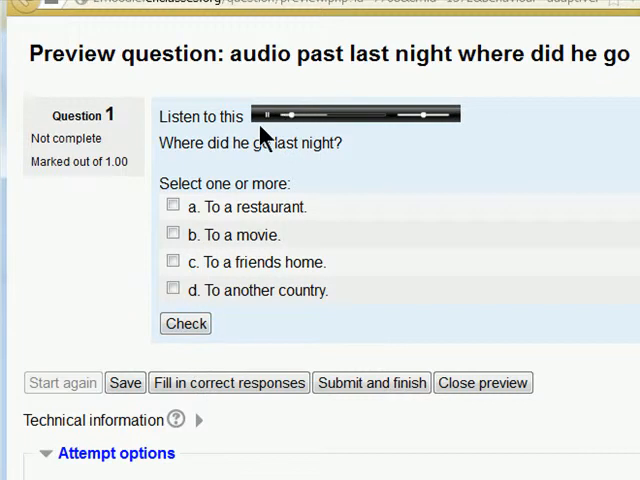
left_click(264, 116)
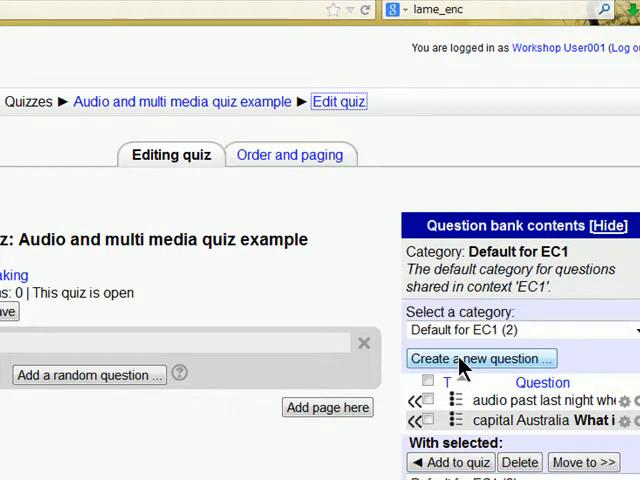
mouse_move(462, 365)
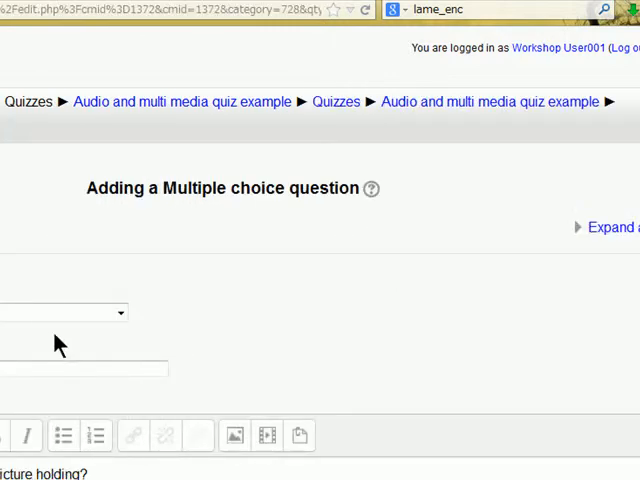
Expand the toolbar for 'Picture holding earth' and add a new line below the question text.
scroll("down", 3)
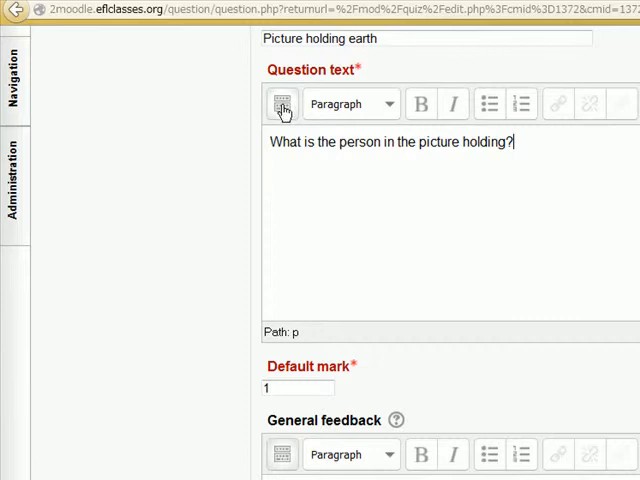
left_click(282, 104)
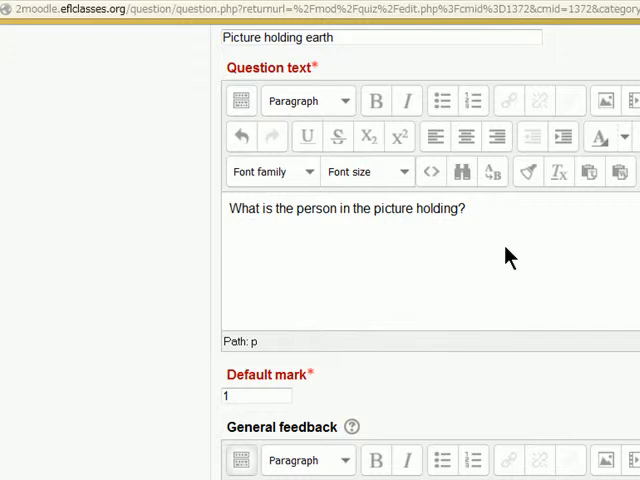
left_click(380, 230)
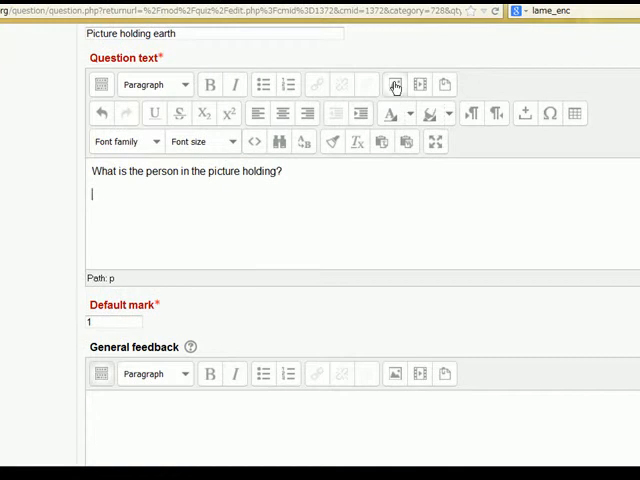
mouse_move(397, 82)
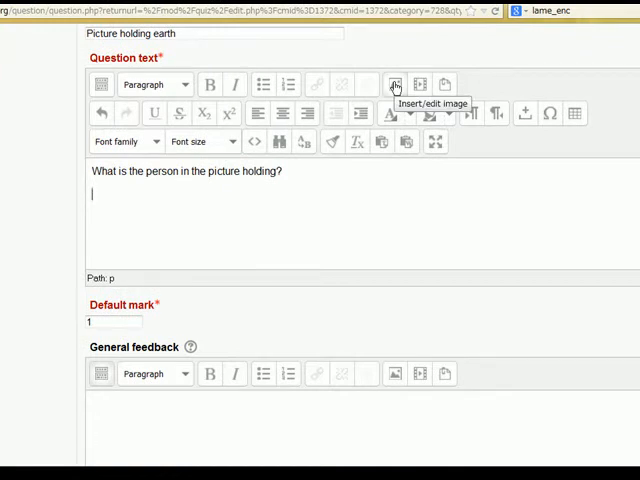
left_click(397, 83)
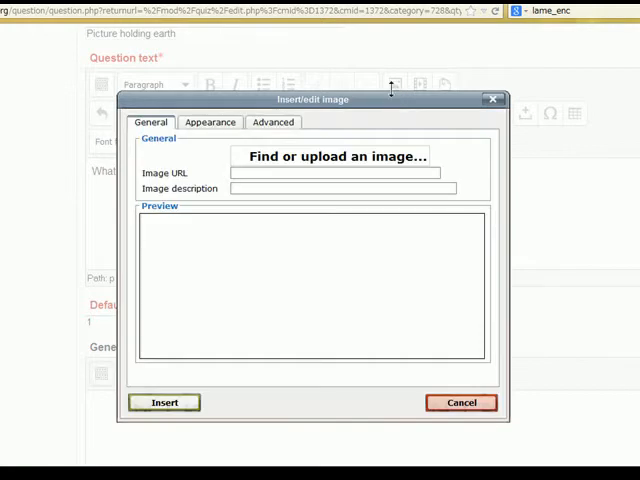
Upload earth.jpg from the computer as the question's image.
left_click(332, 156)
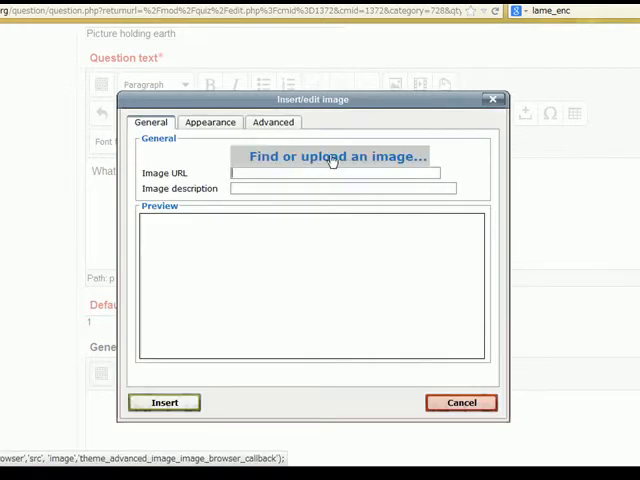
left_click(334, 156)
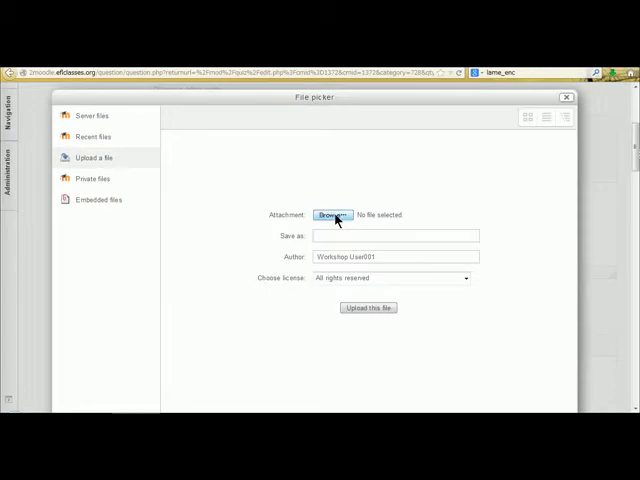
left_click(332, 213)
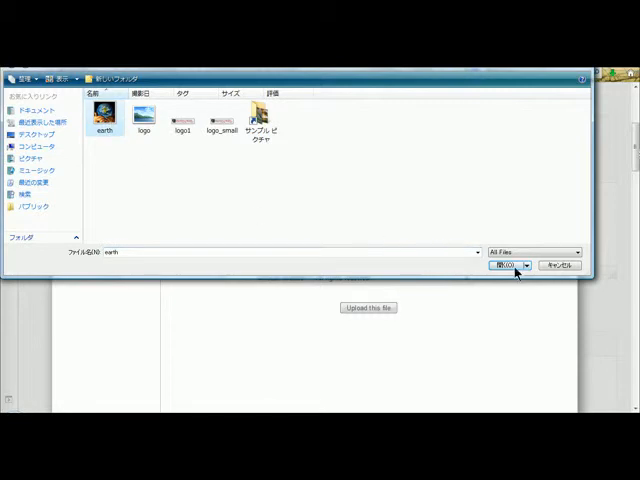
left_click(504, 270)
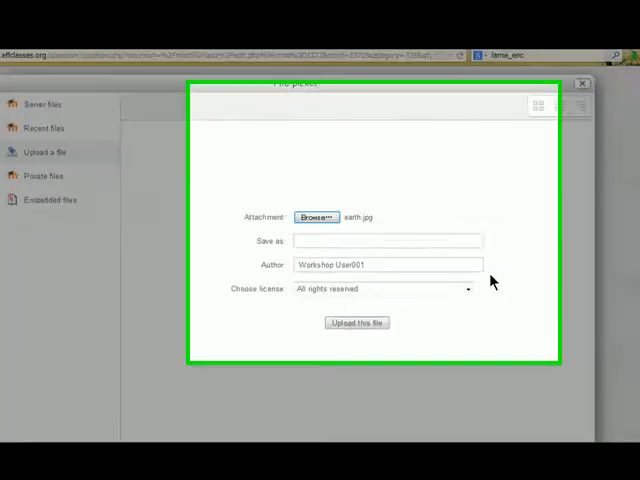
left_click(357, 322)
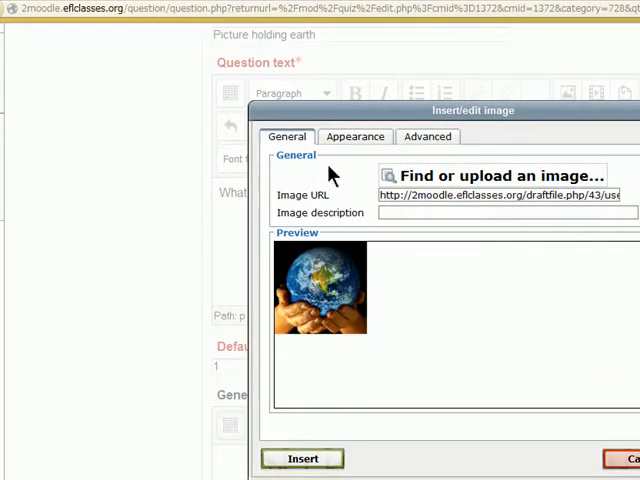
Review the image's Appearance settings, add a description, and insert the earth picture.
left_click(355, 136)
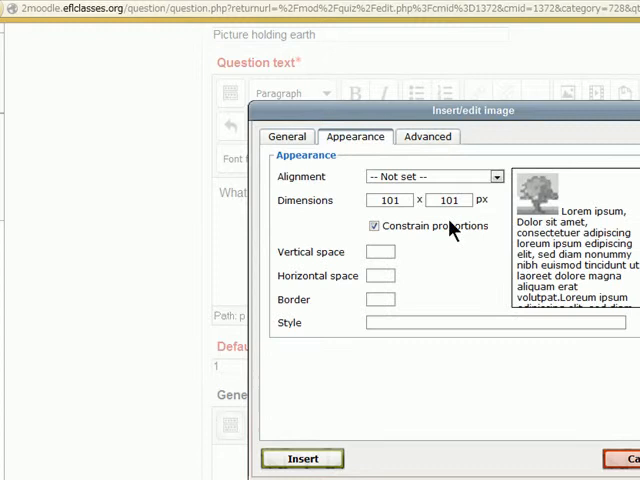
left_click(390, 200)
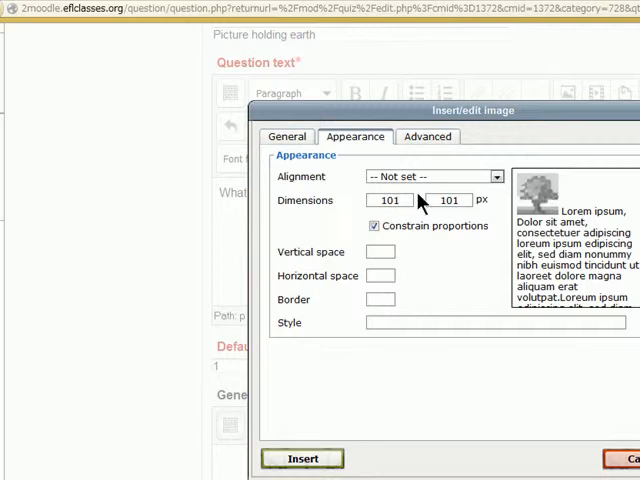
mouse_move(375, 176)
type("ear")
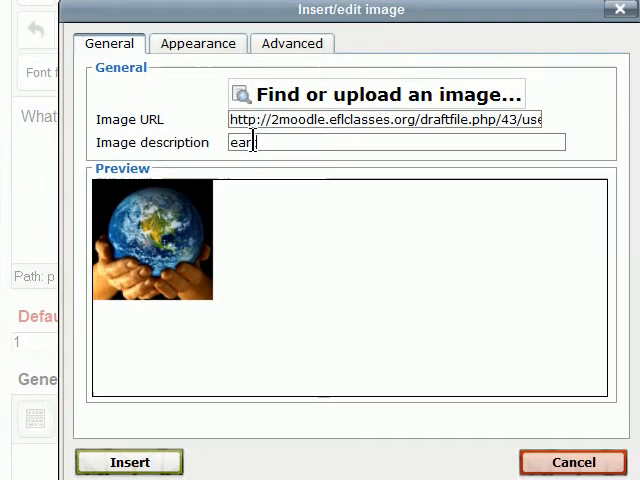
left_click(129, 461)
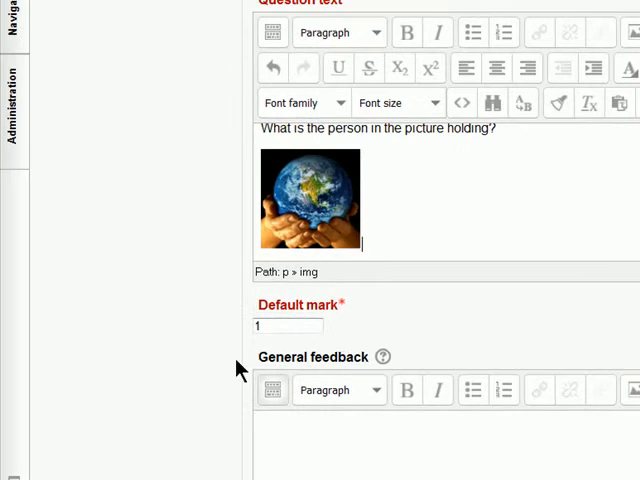
Scroll through the answer choices (Earth, A bag, and others) down to Save changes.
scroll("down", 3)
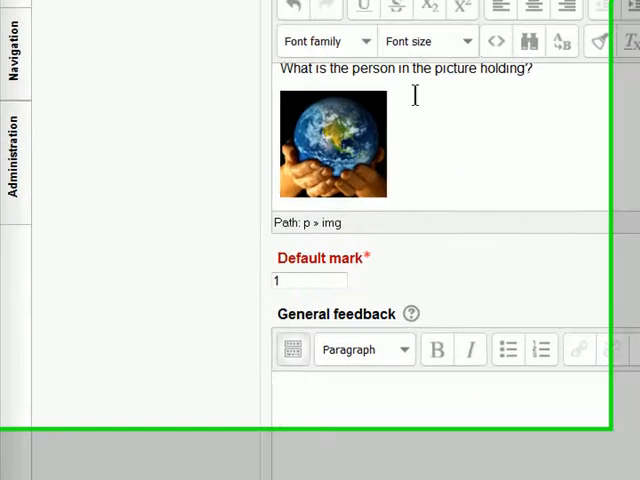
scroll("down", 3)
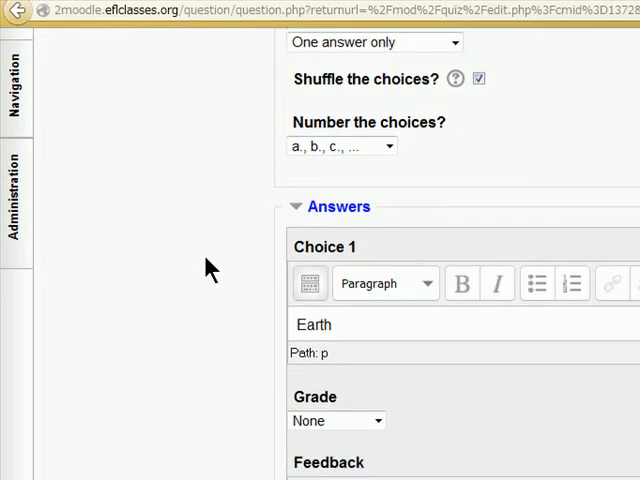
mouse_move(232, 380)
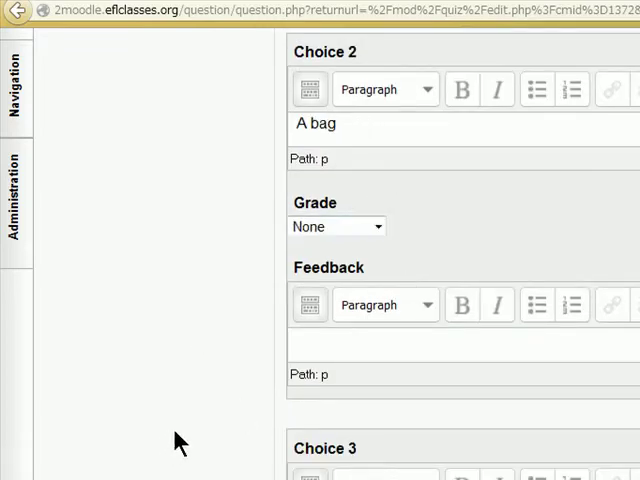
scroll("down", 3)
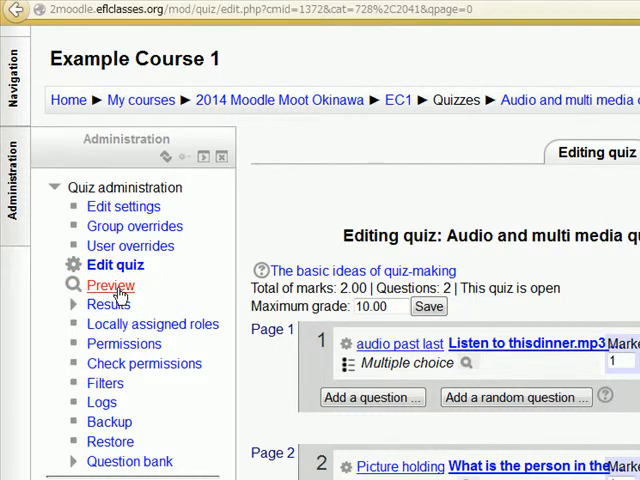
Preview the quiz, answer the picture question 'd. Earth', check it, and return to question 1.
left_click(111, 285)
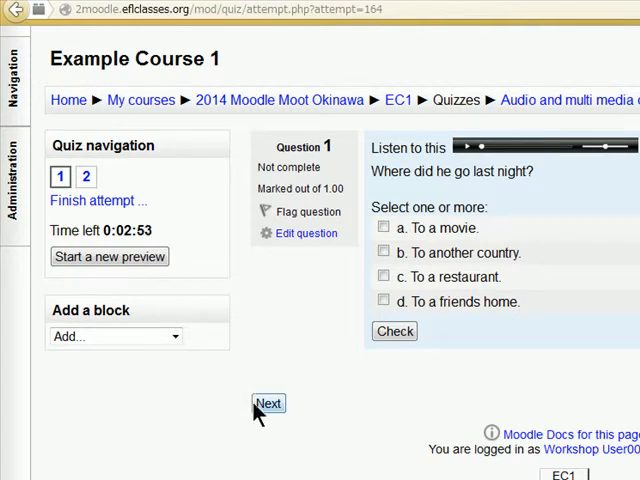
left_click(267, 403)
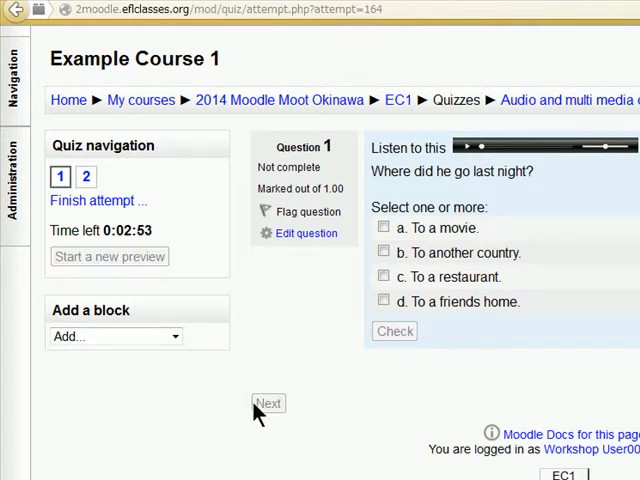
left_click(268, 403)
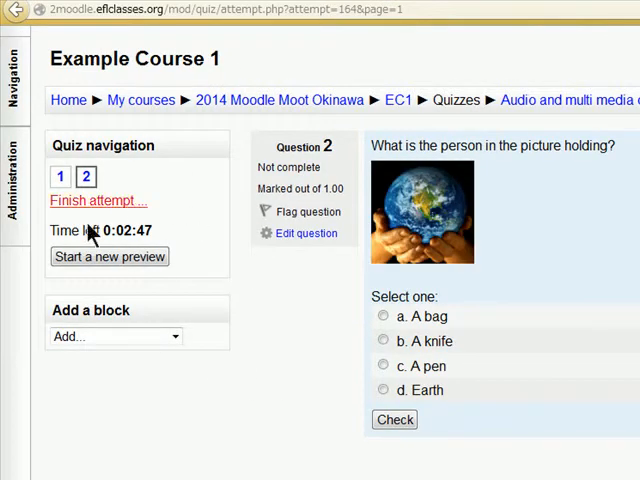
mouse_move(575, 338)
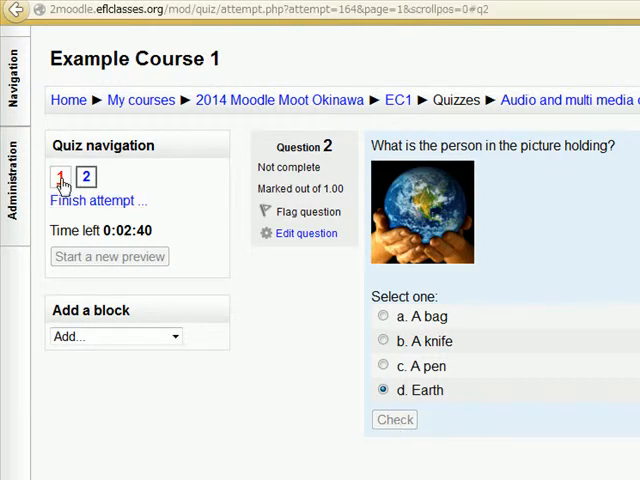
left_click(395, 420)
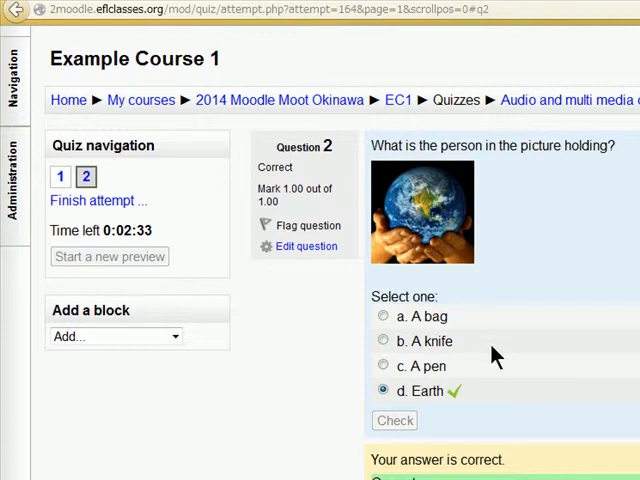
left_click(59, 176)
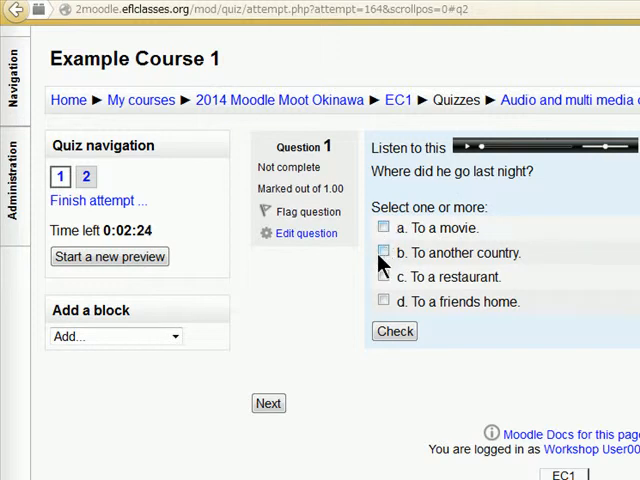
Tick 'd. To a friends home' on the audio question, check it, and open the Start menu.
left_click(383, 301)
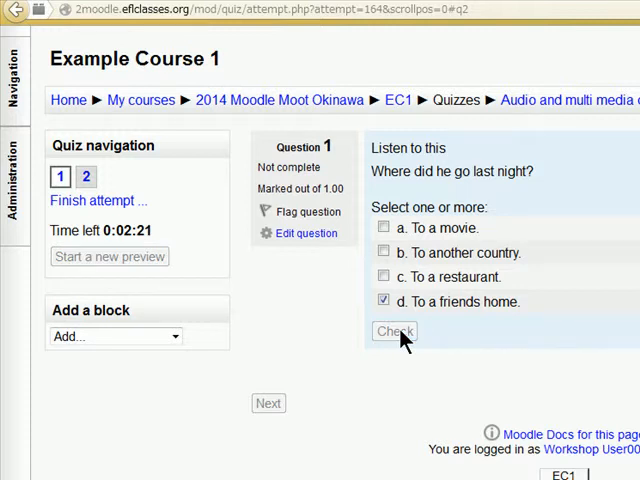
left_click(394, 331)
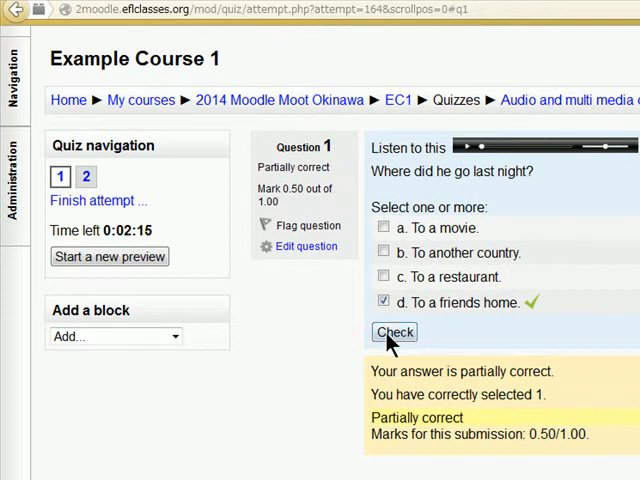
mouse_move(408, 343)
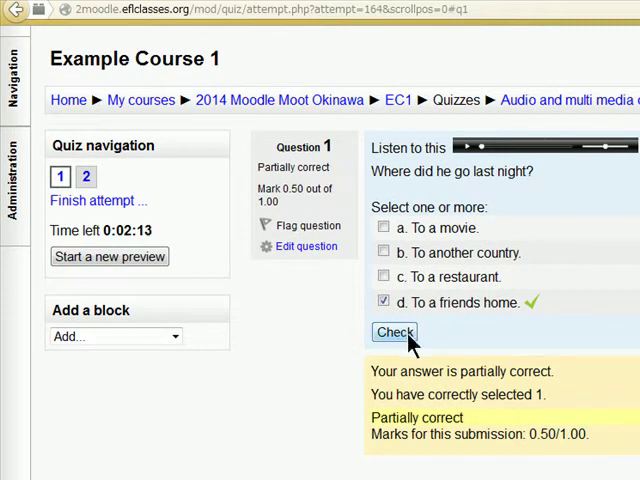
mouse_move(420, 302)
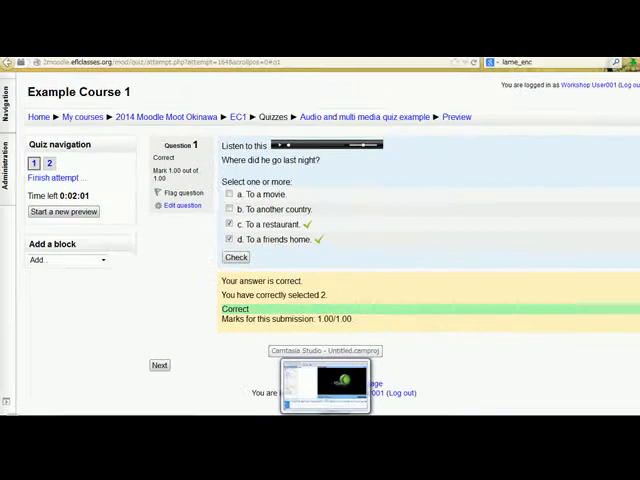
left_click(15, 441)
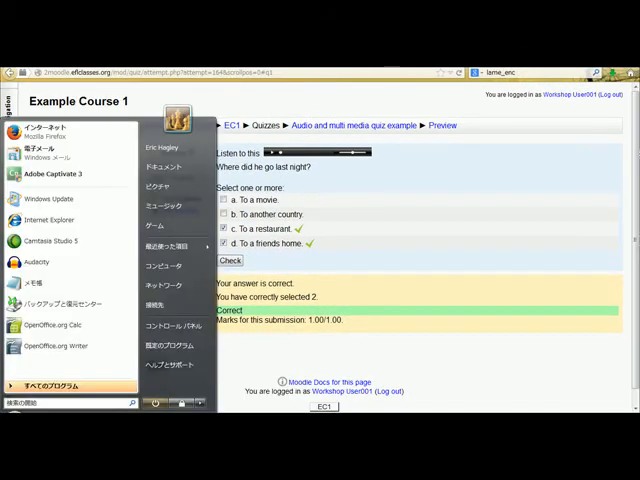
mouse_move(54, 242)
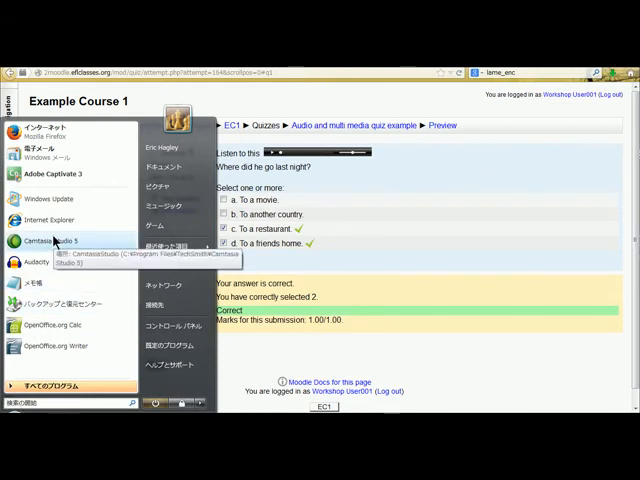